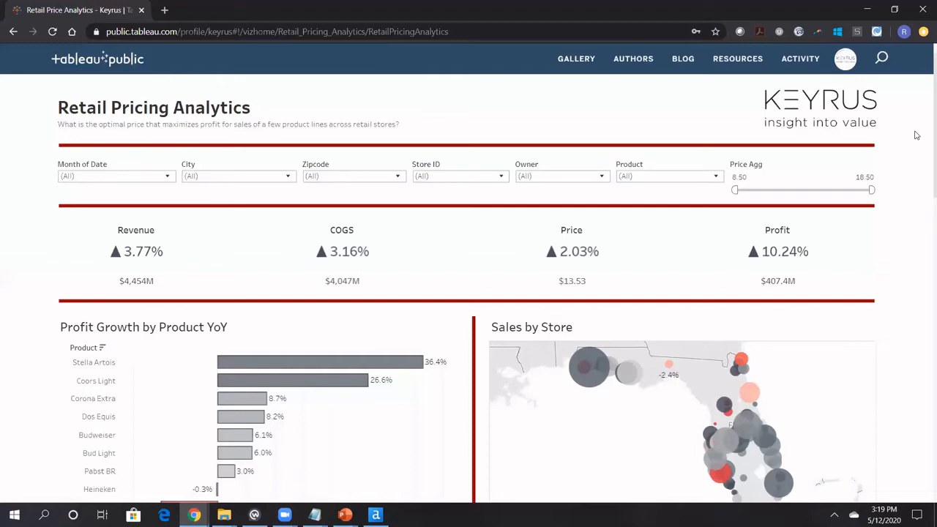
mouse_move(891, 249)
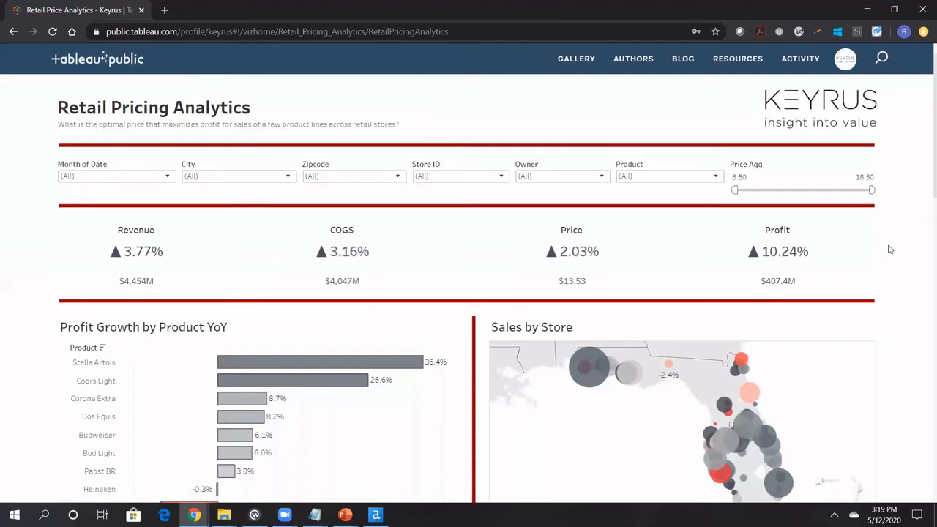
mouse_move(76, 165)
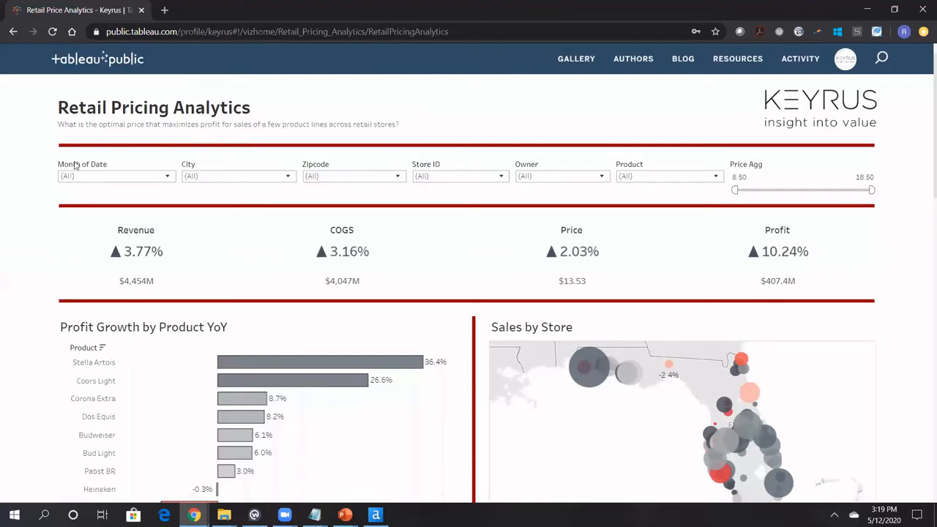
Scroll past the filters and KPI tiles to the Profit Growth bar chart and Sales by Store map
scroll(down, 3)
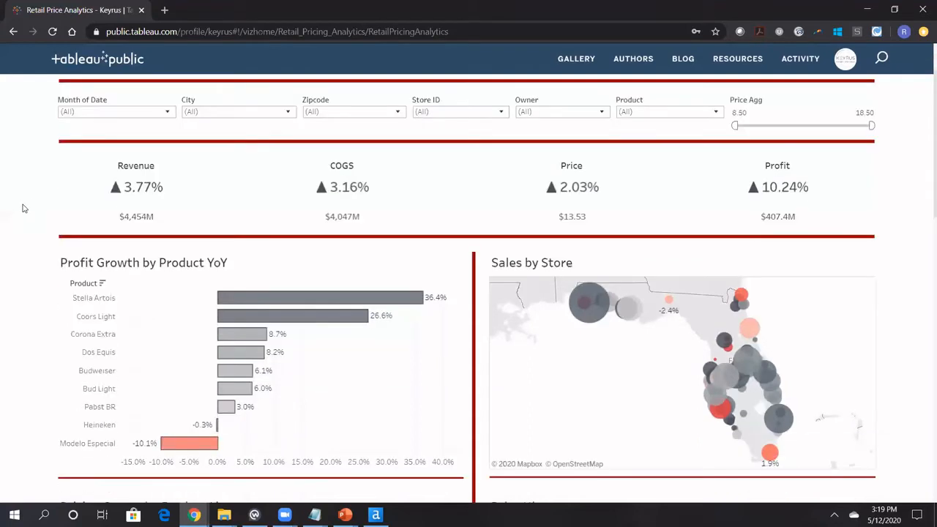
scroll(down, 3)
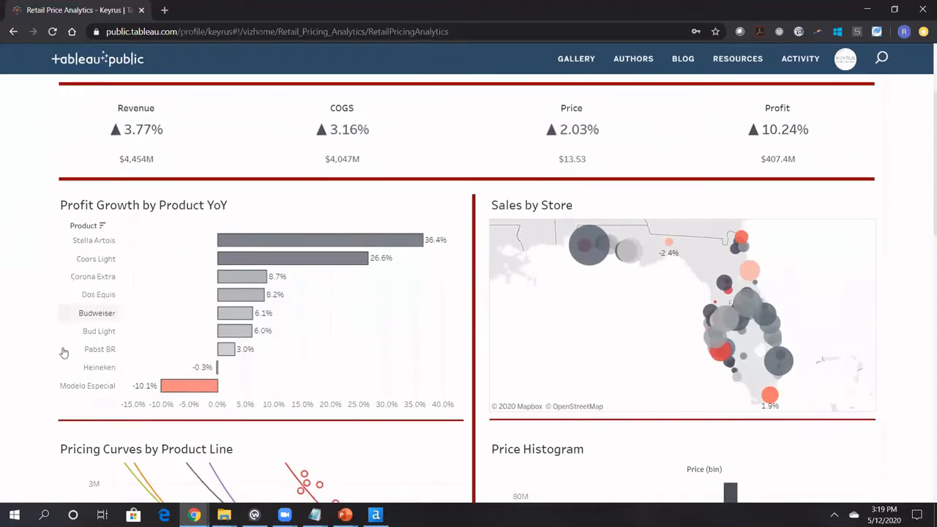
mouse_move(60, 350)
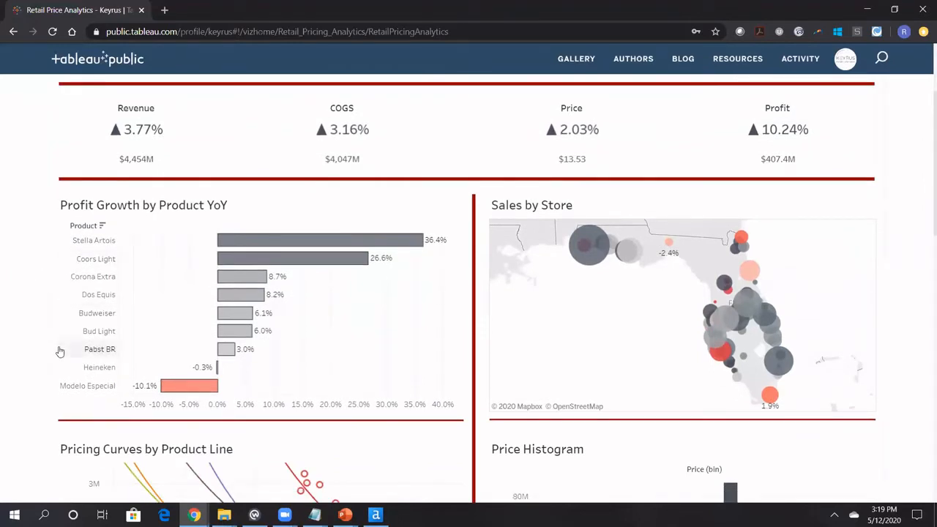
mouse_move(32, 341)
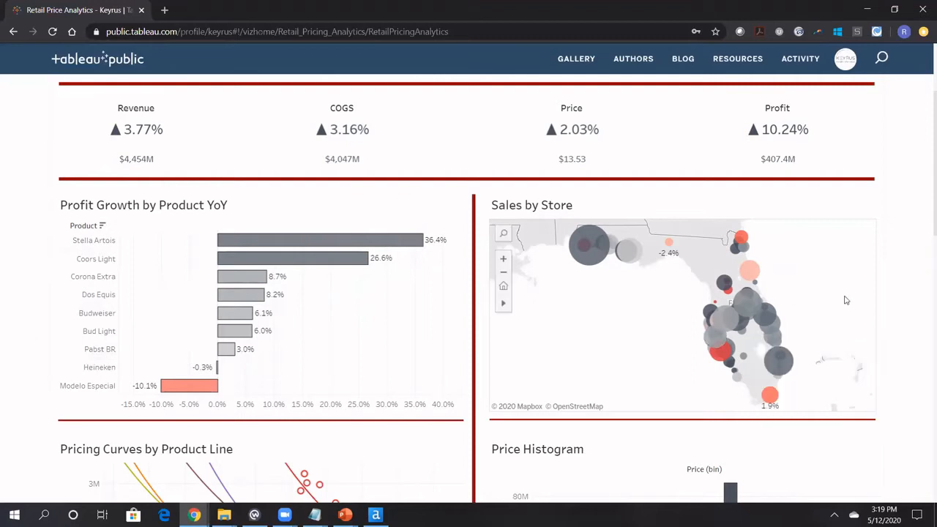
Scroll down until Pricing Curves by Product Line and Price Histogram are fully visible
scroll(down, 3)
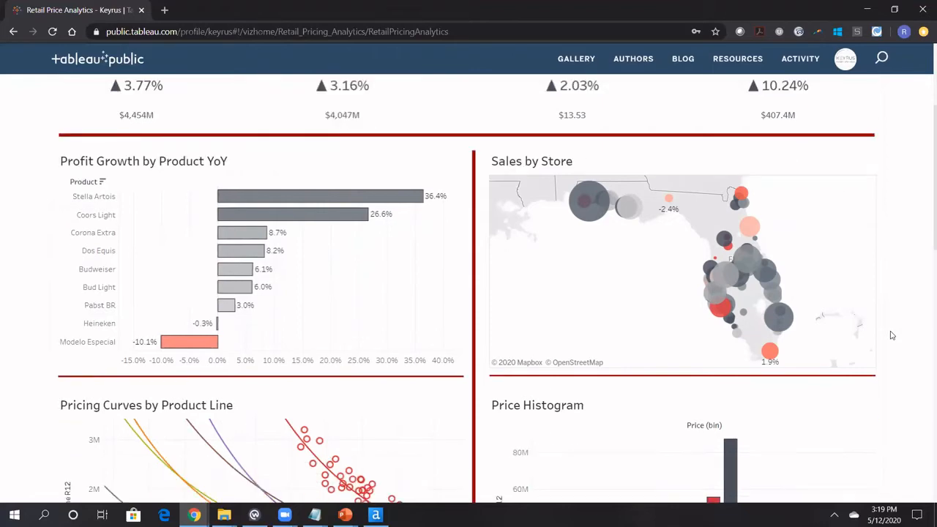
scroll(down, 3)
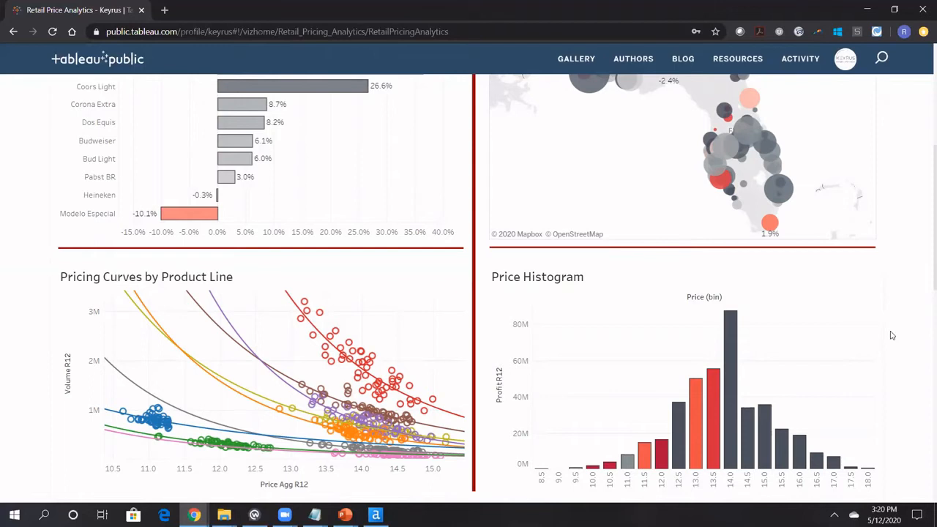
mouse_move(347, 323)
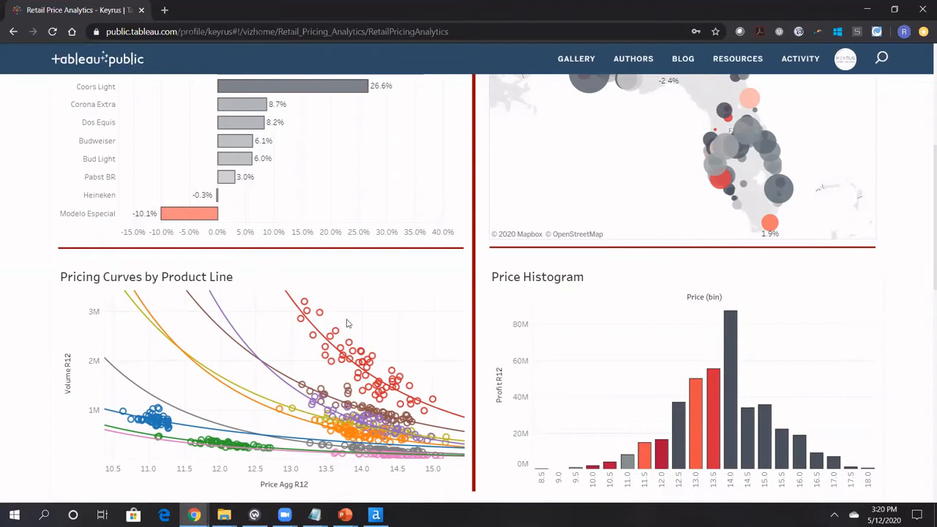
mouse_move(441, 389)
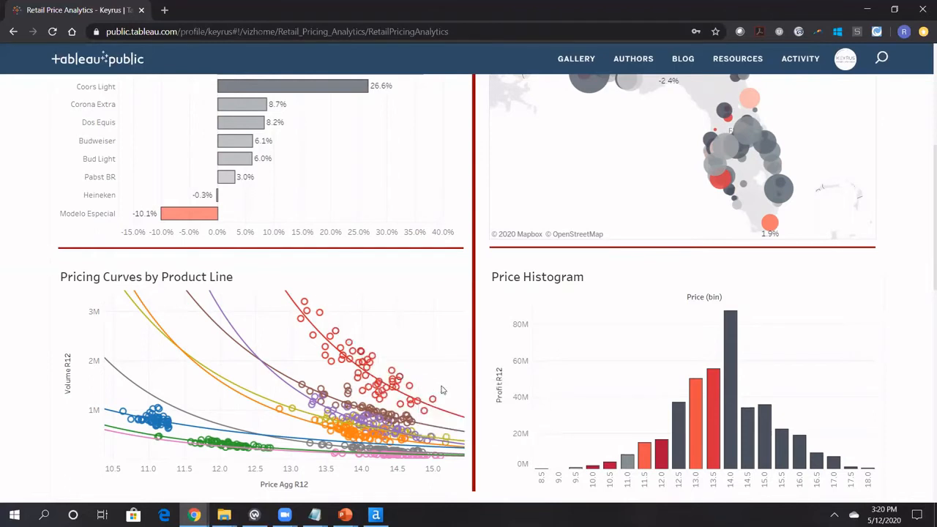
mouse_move(45, 408)
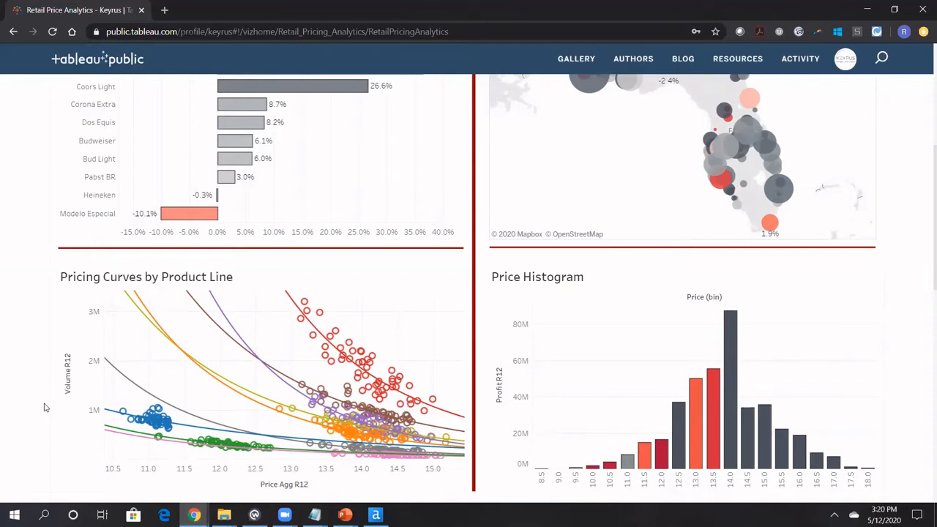
mouse_move(288, 293)
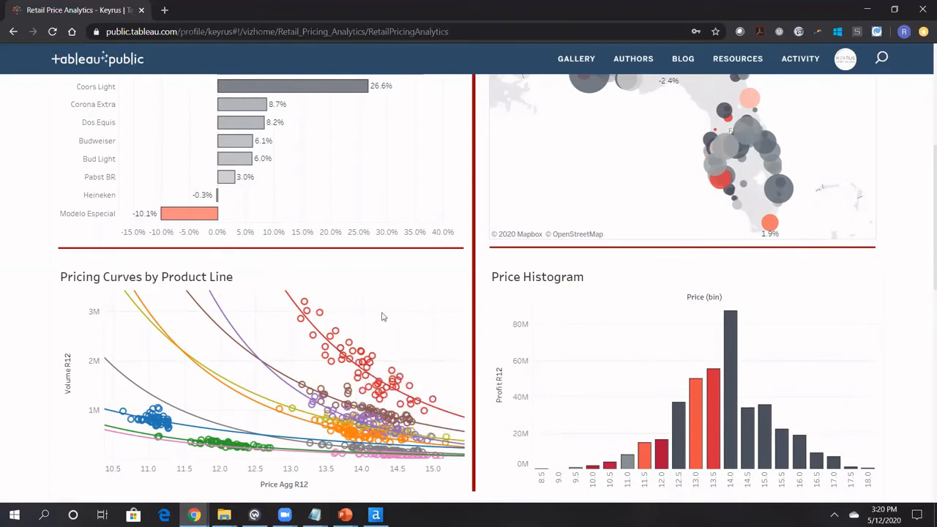
mouse_move(400, 356)
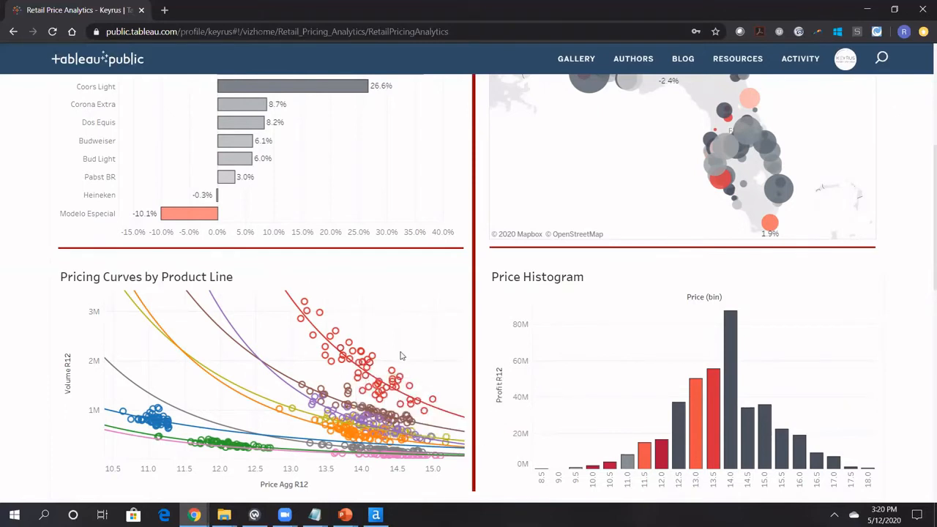
mouse_move(448, 379)
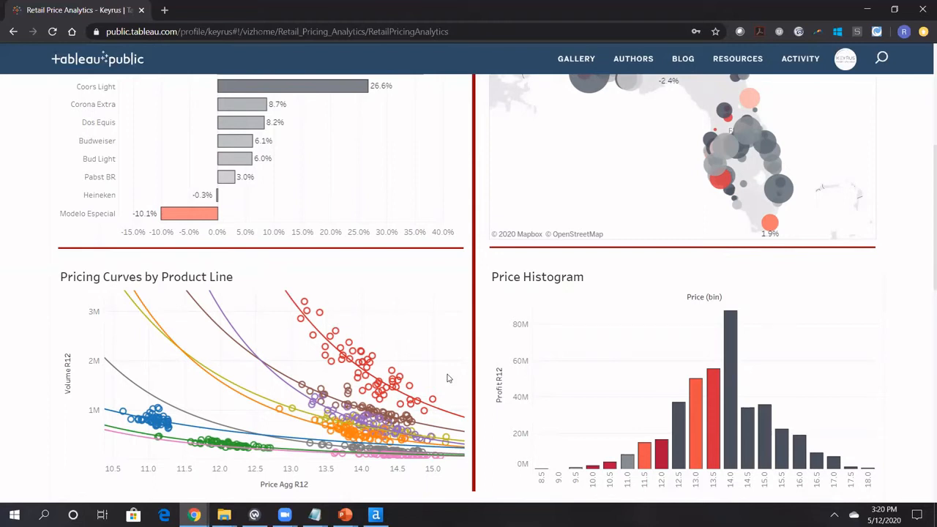
mouse_move(387, 341)
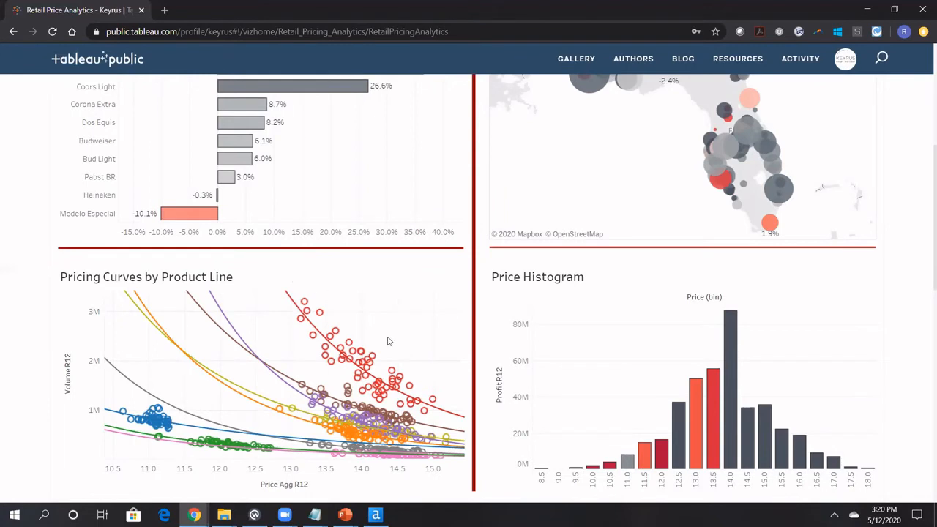
mouse_move(313, 291)
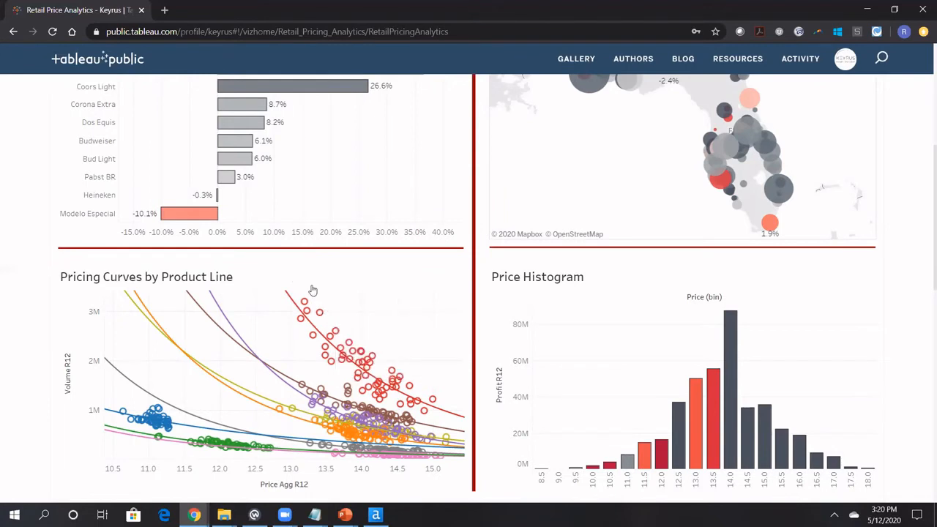
mouse_move(361, 320)
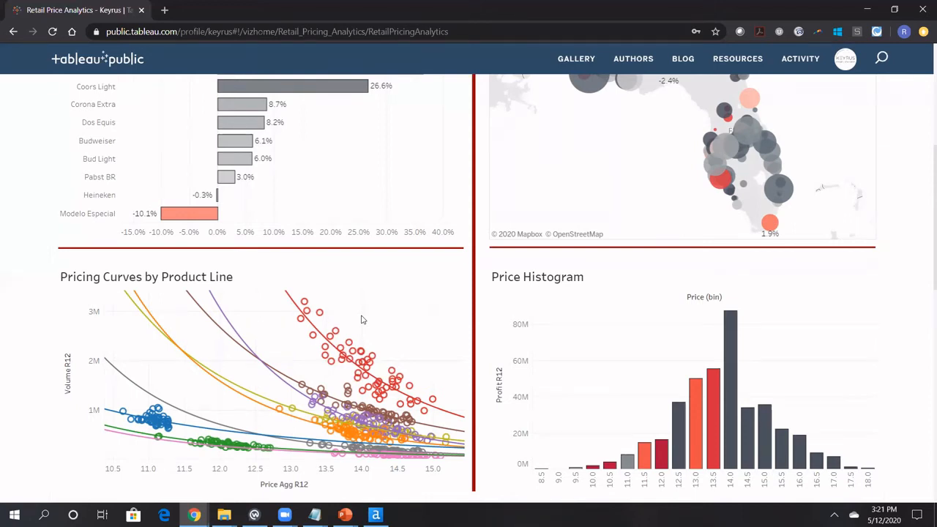
mouse_move(423, 356)
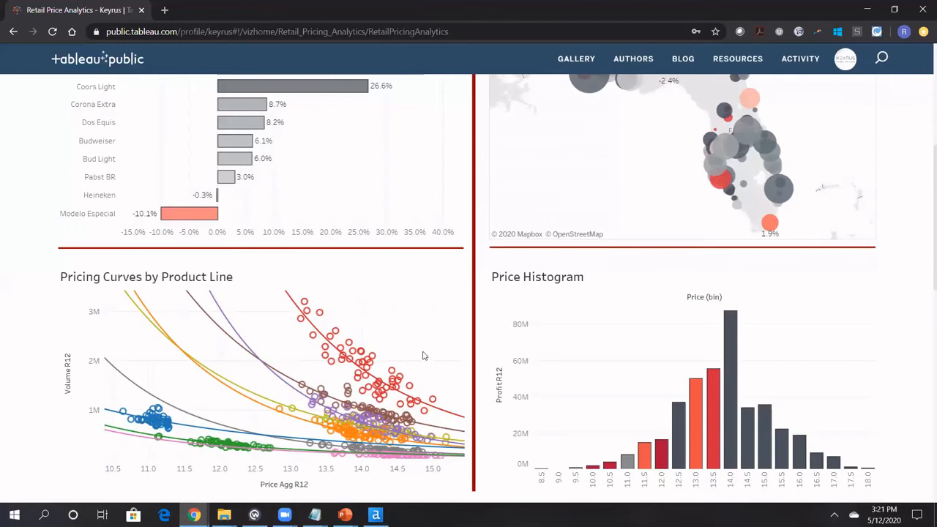
mouse_move(321, 291)
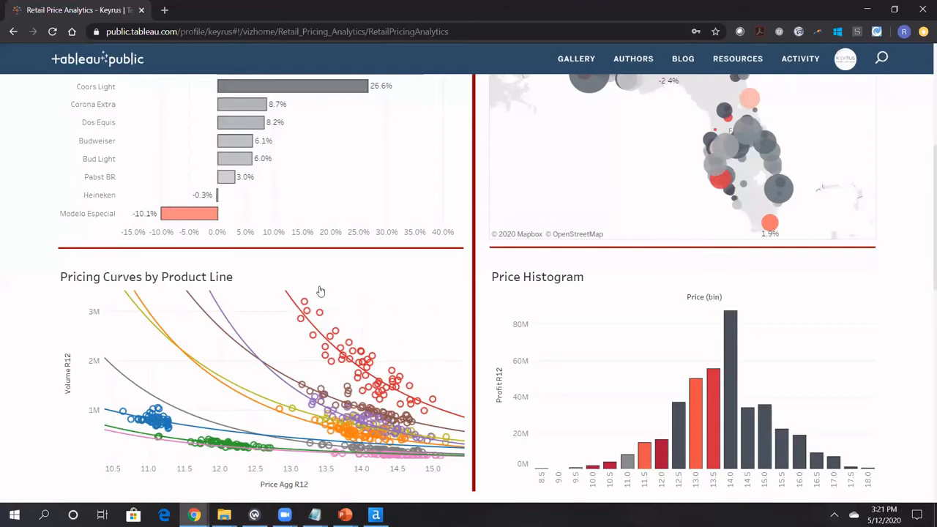
mouse_move(479, 229)
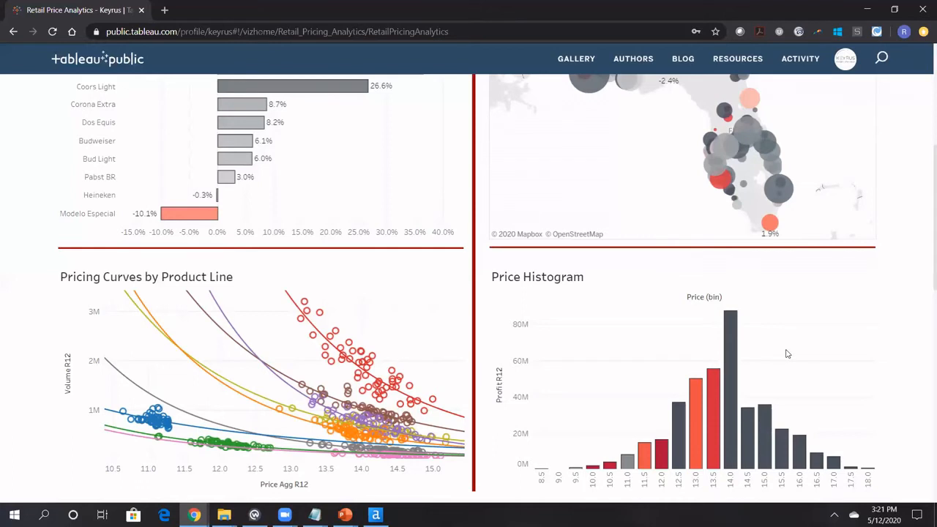
scroll(down, 3)
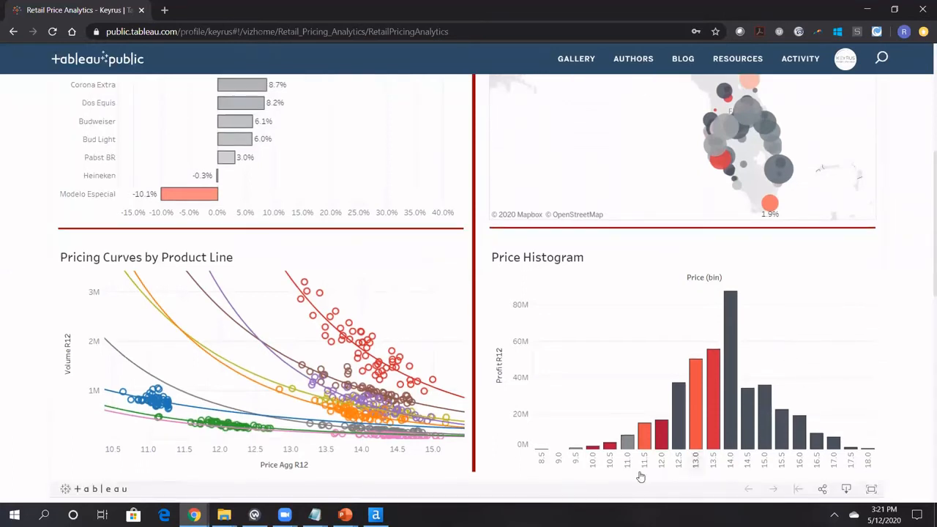
mouse_move(746, 400)
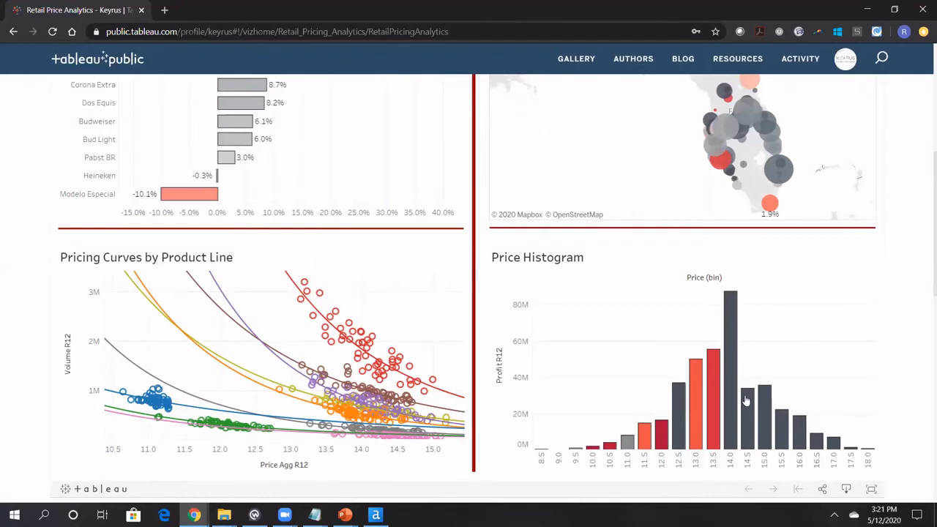
mouse_move(780, 417)
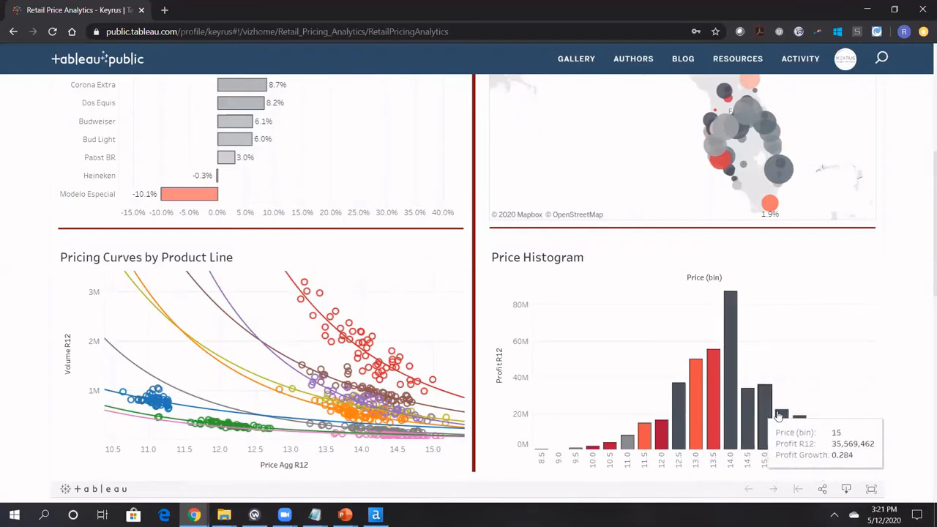
mouse_move(841, 345)
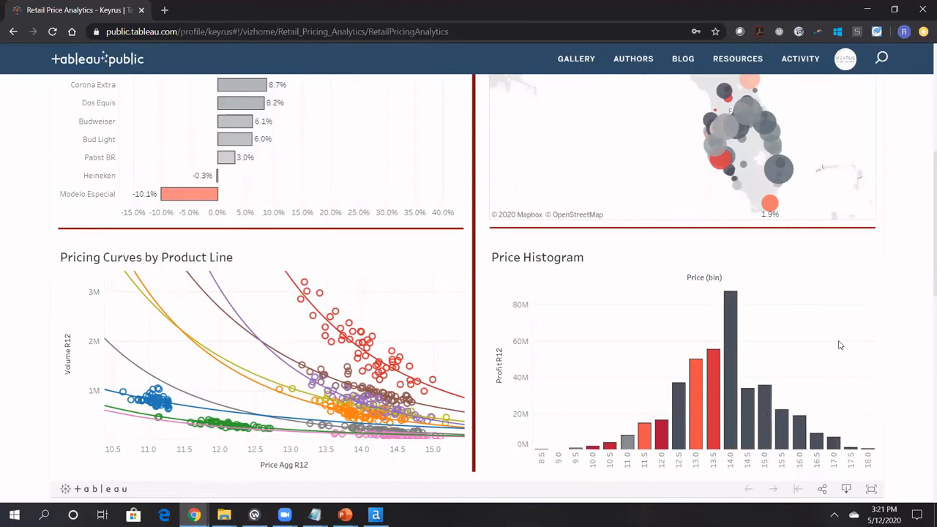
mouse_move(759, 308)
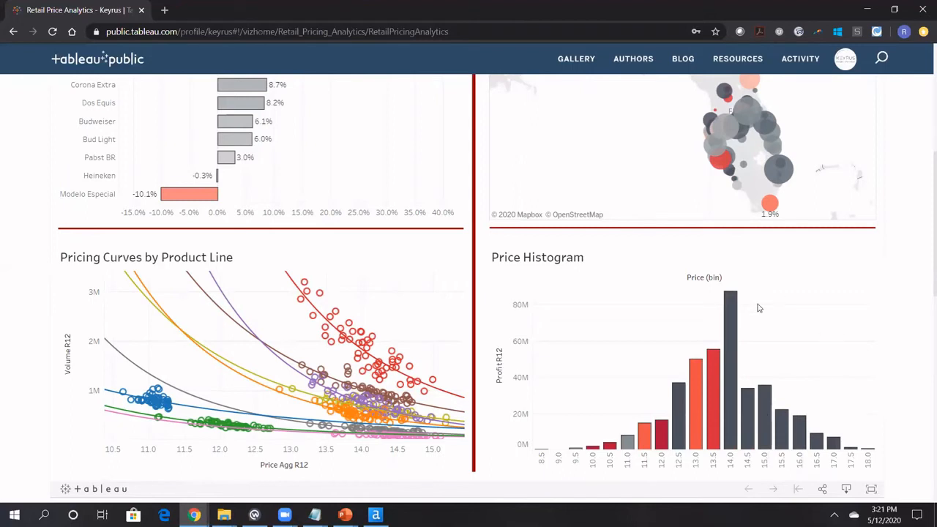
mouse_move(585, 327)
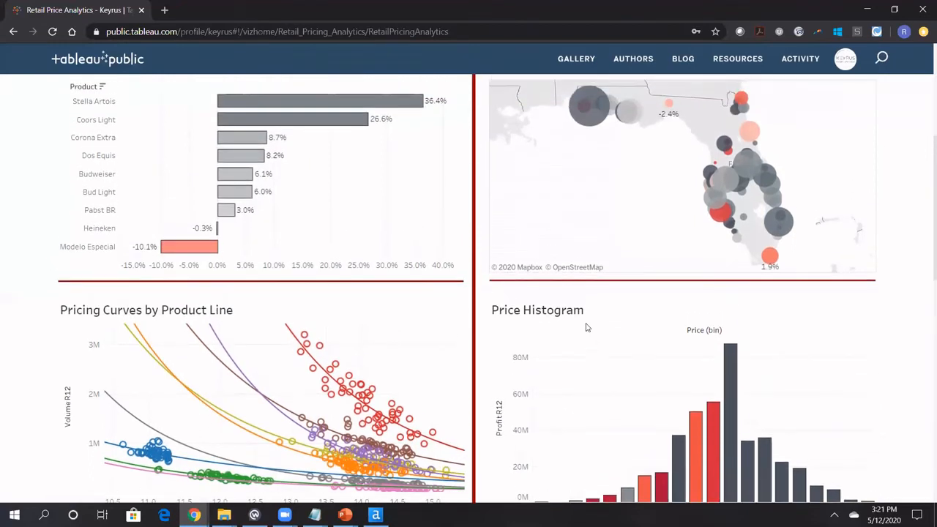
scroll(down, 3)
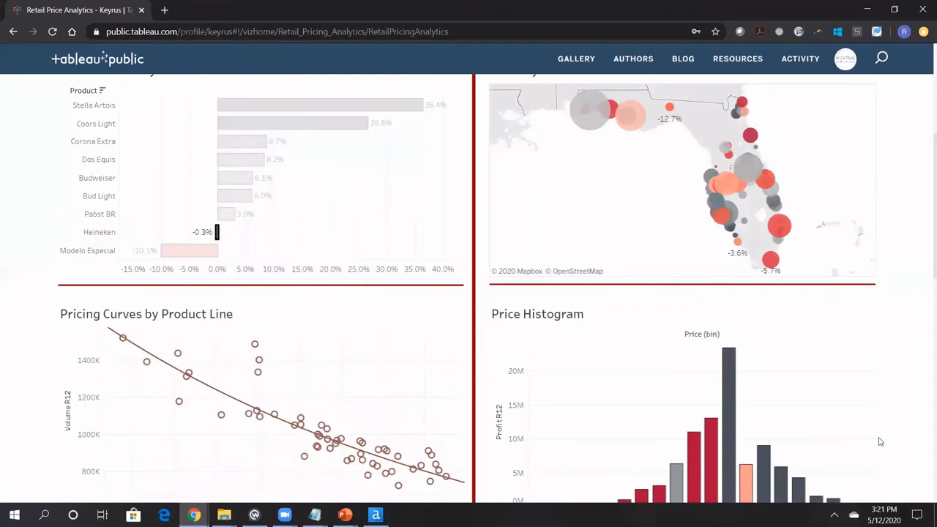
scroll(down, 3)
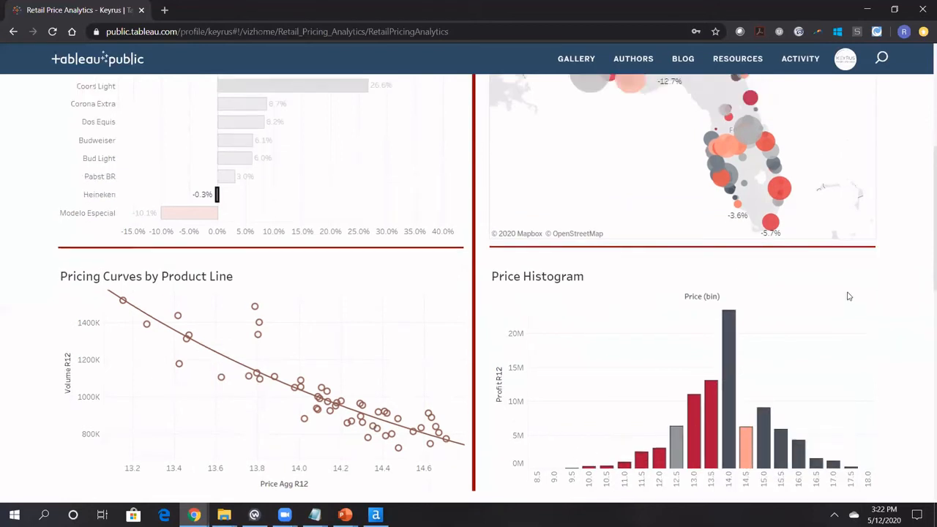
scroll(up, 3)
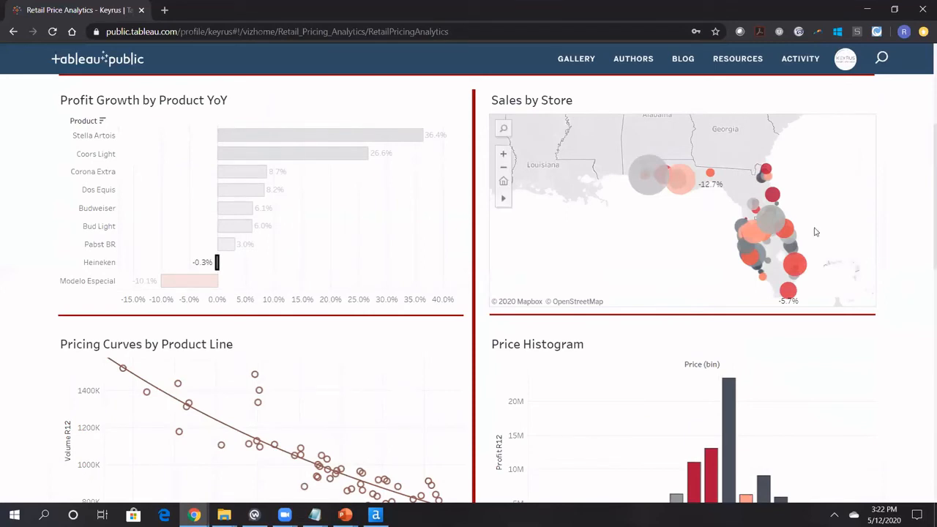
mouse_move(905, 278)
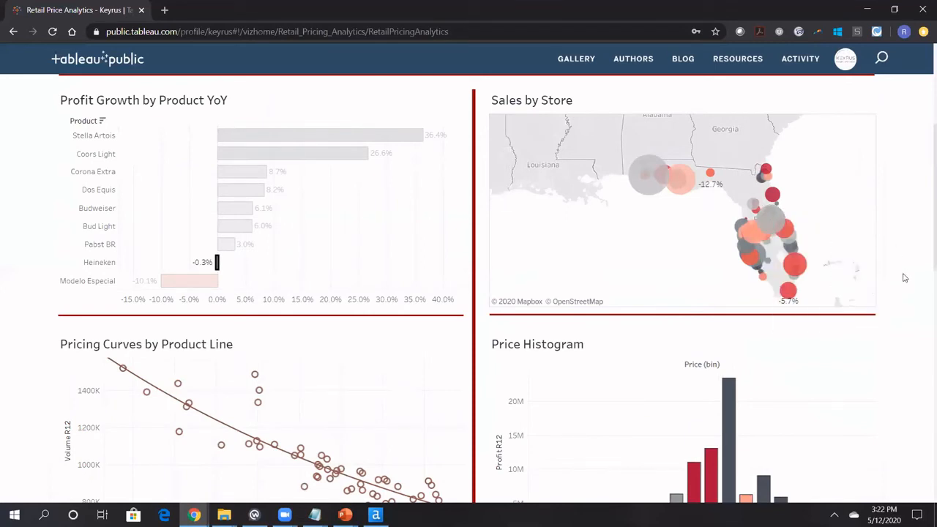
scroll(down, 3)
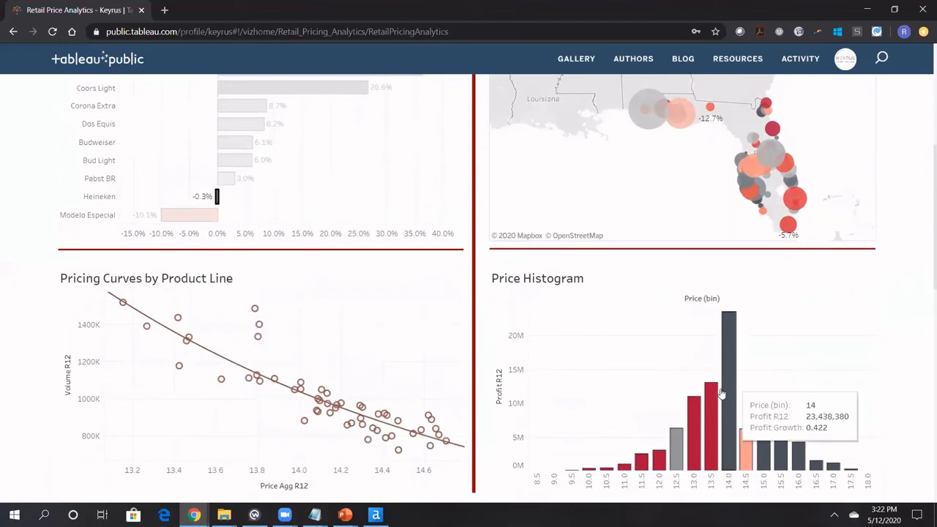
mouse_move(859, 326)
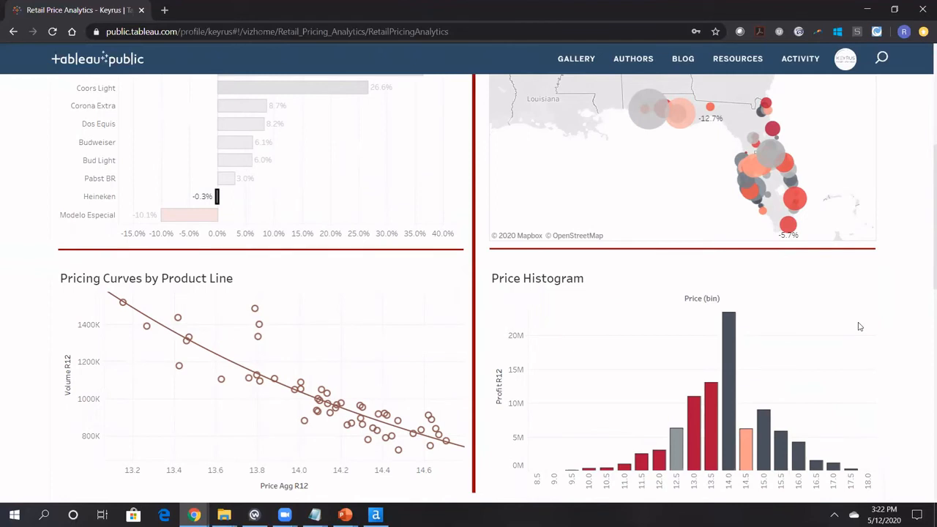
mouse_move(572, 380)
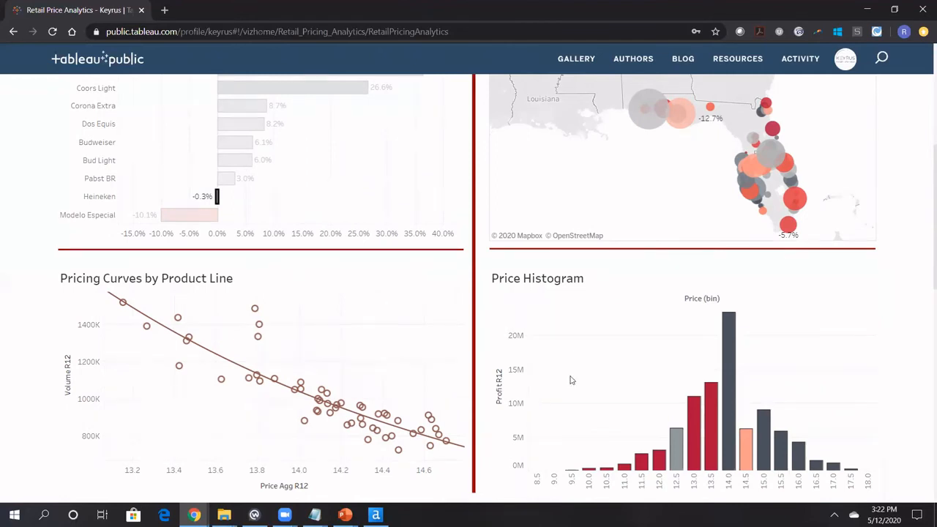
scroll(up, 3)
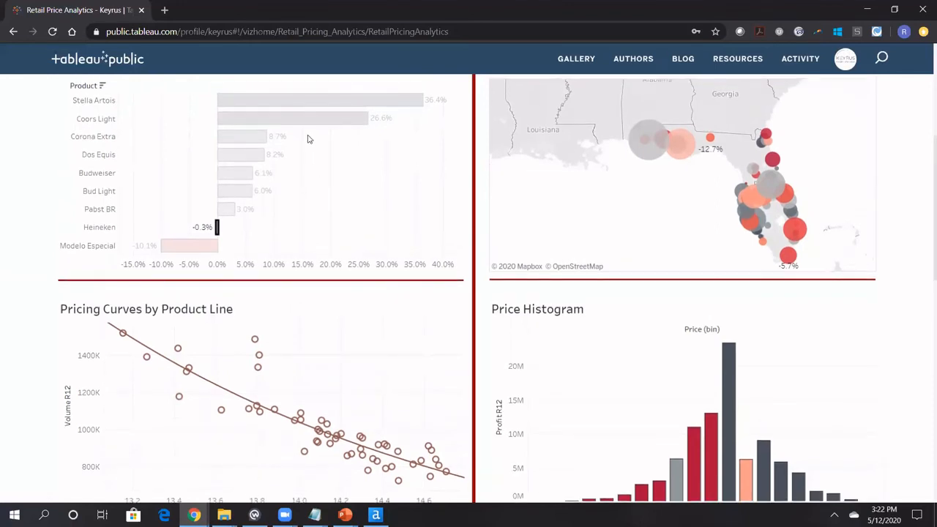
Filter to Coors Light, then scroll through its store map, pricing curve and profit histogram
click(293, 118)
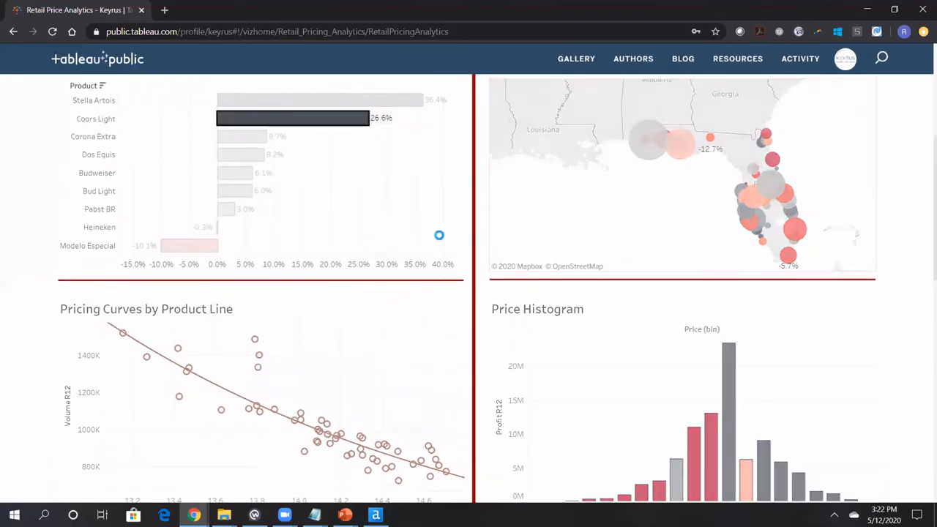
scroll(down, 3)
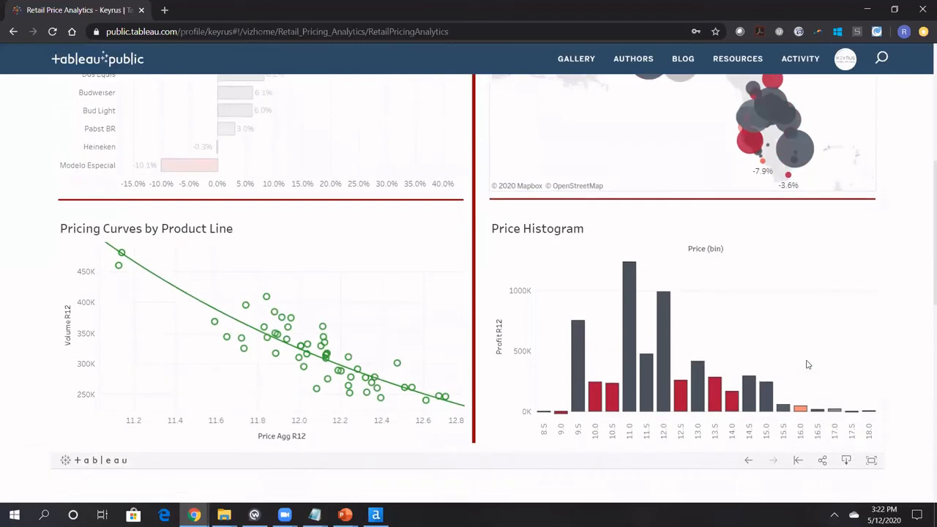
mouse_move(143, 330)
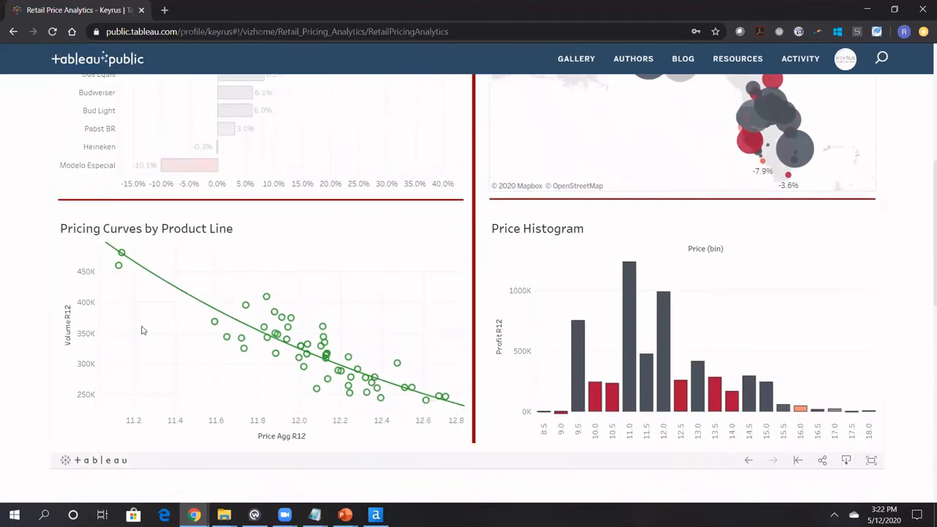
mouse_move(221, 315)
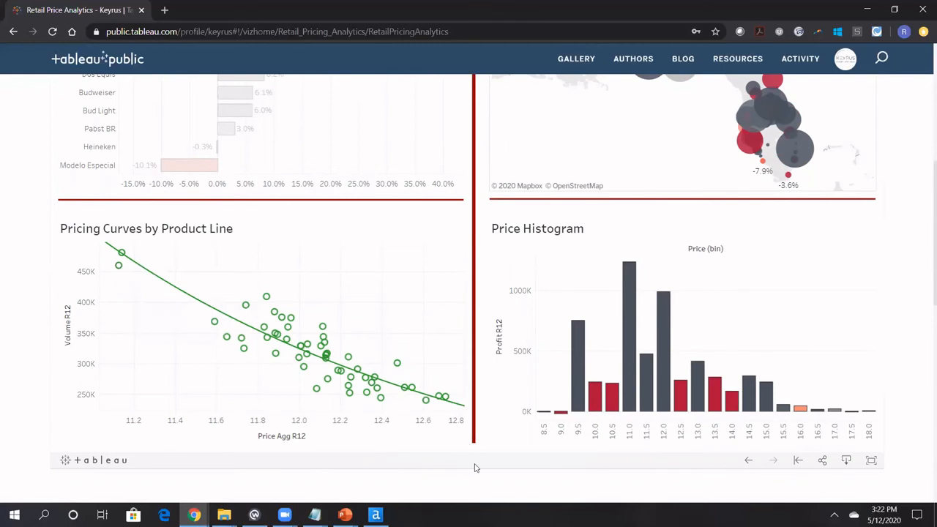
mouse_move(560, 336)
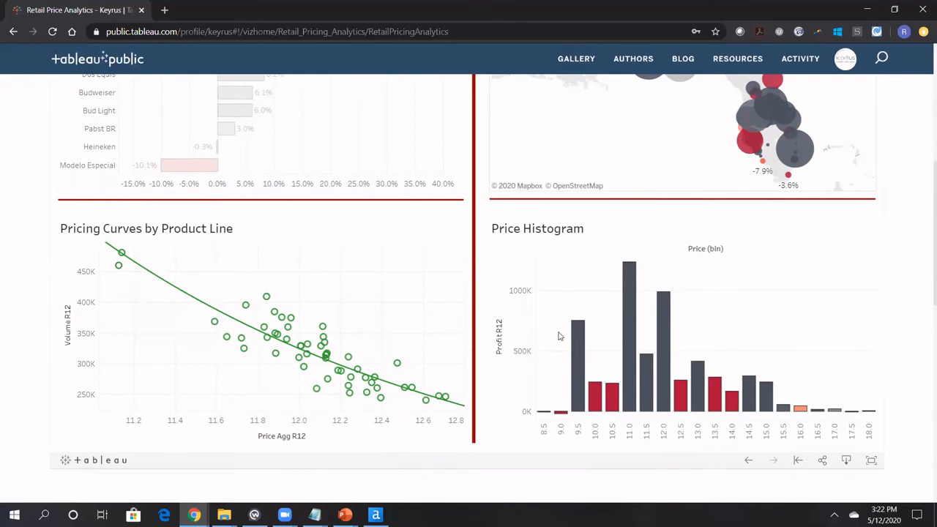
mouse_move(589, 384)
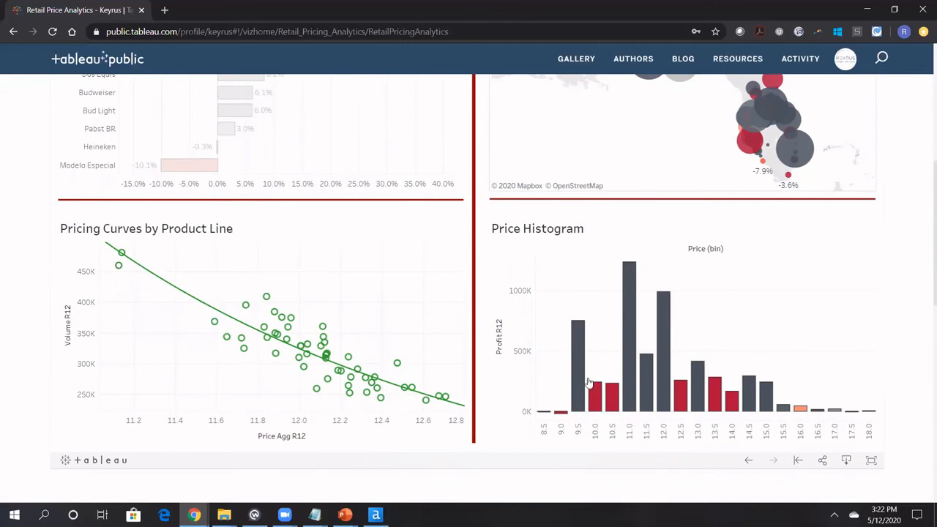
scroll(up, 3)
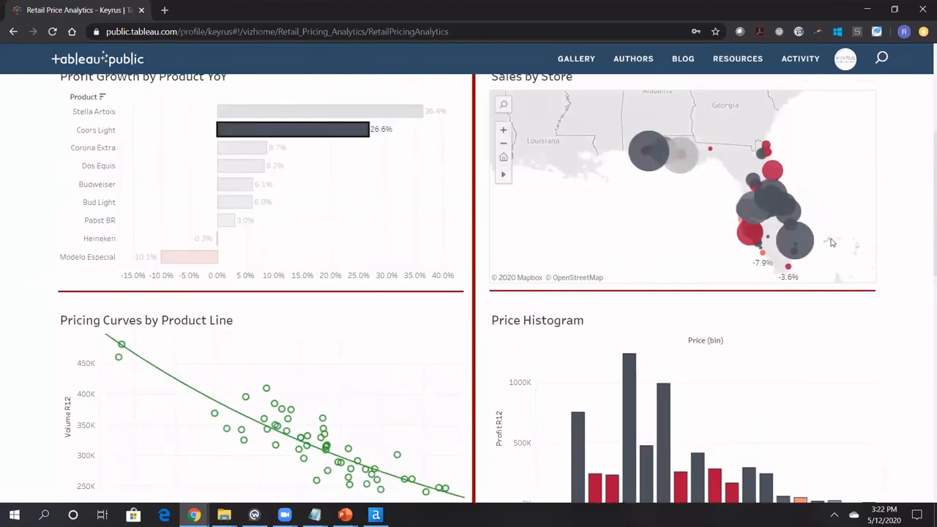
mouse_move(772, 169)
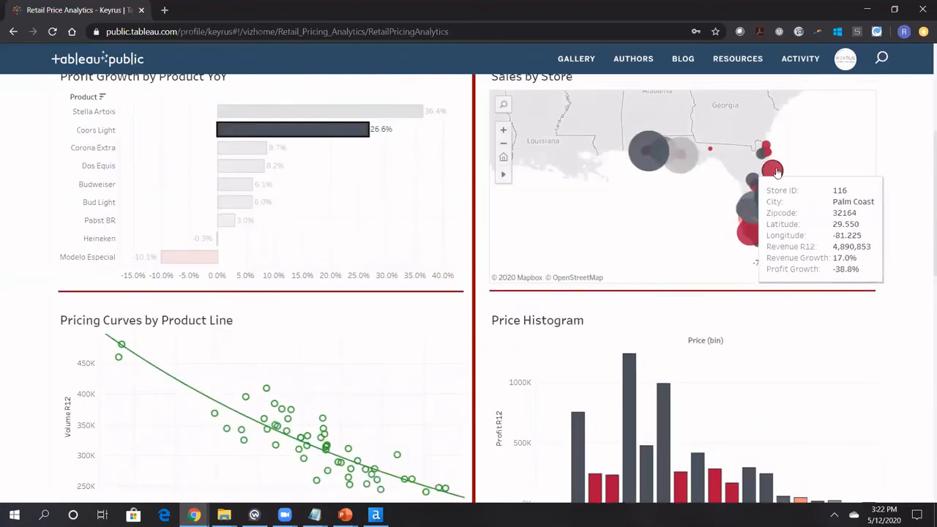
mouse_move(650, 150)
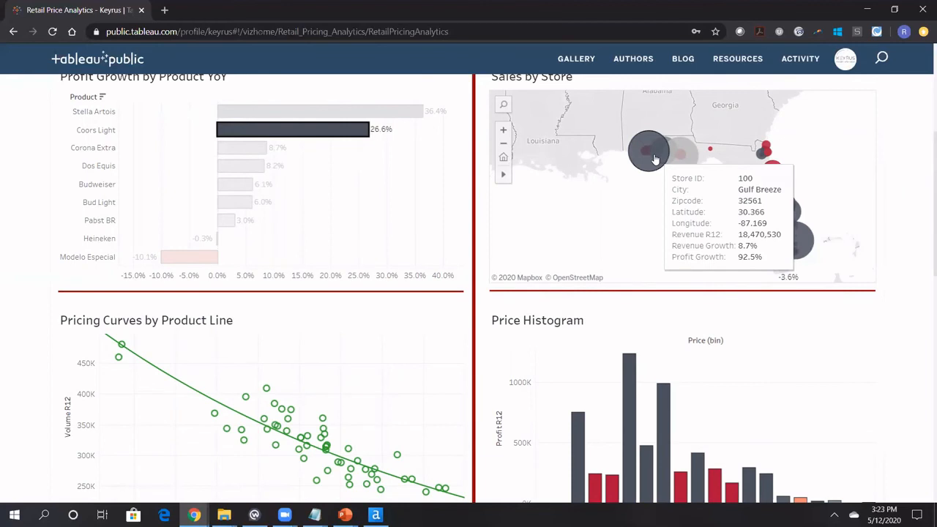
mouse_move(831, 216)
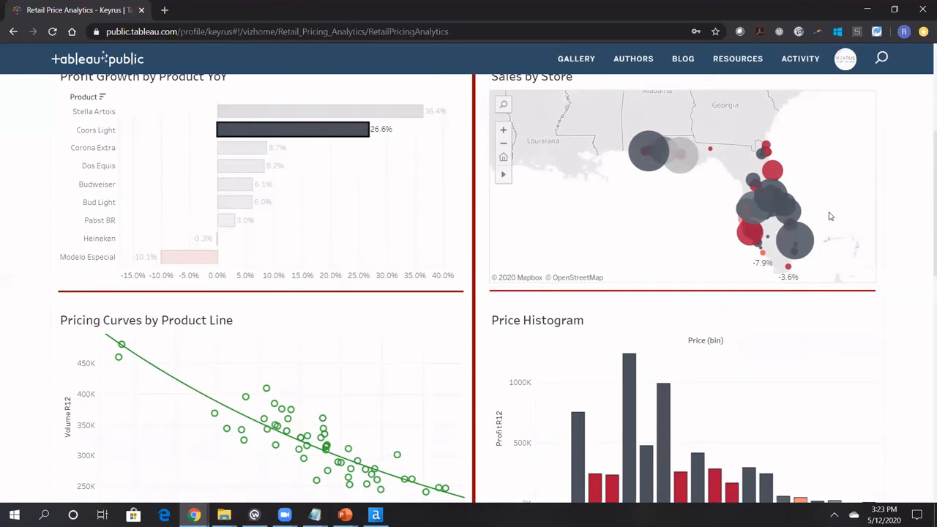
scroll(down, 3)
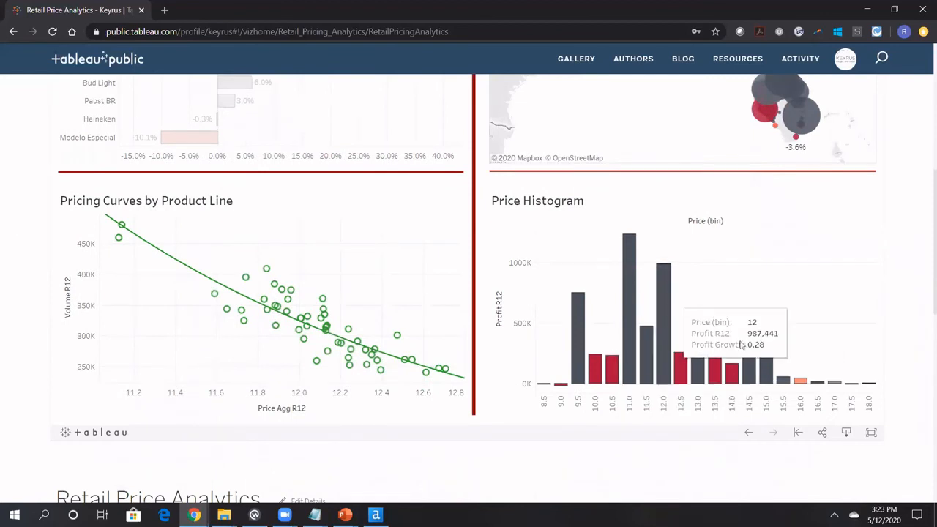
mouse_move(639, 315)
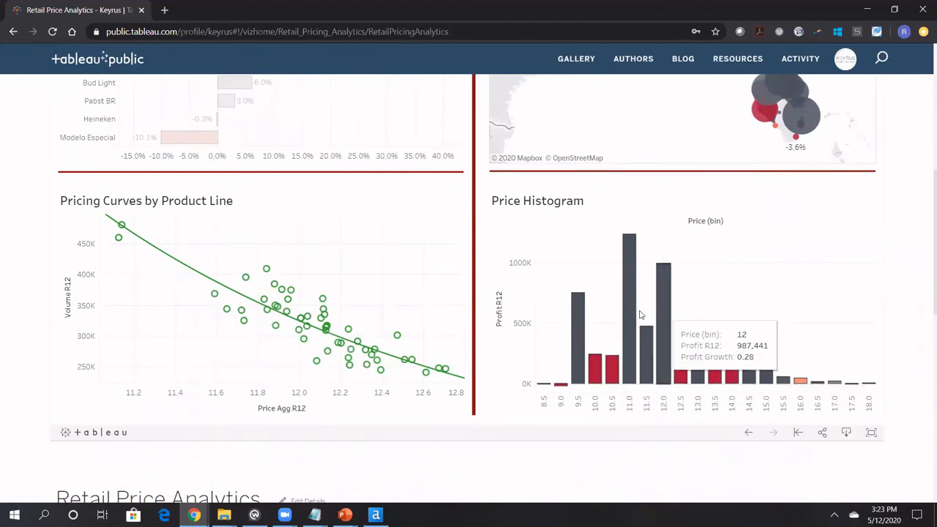
mouse_move(527, 229)
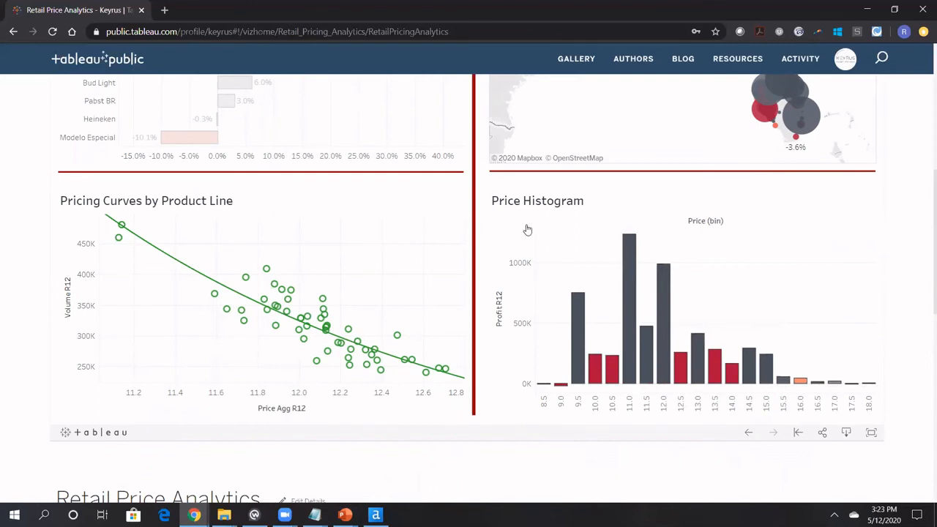
scroll(up, 3)
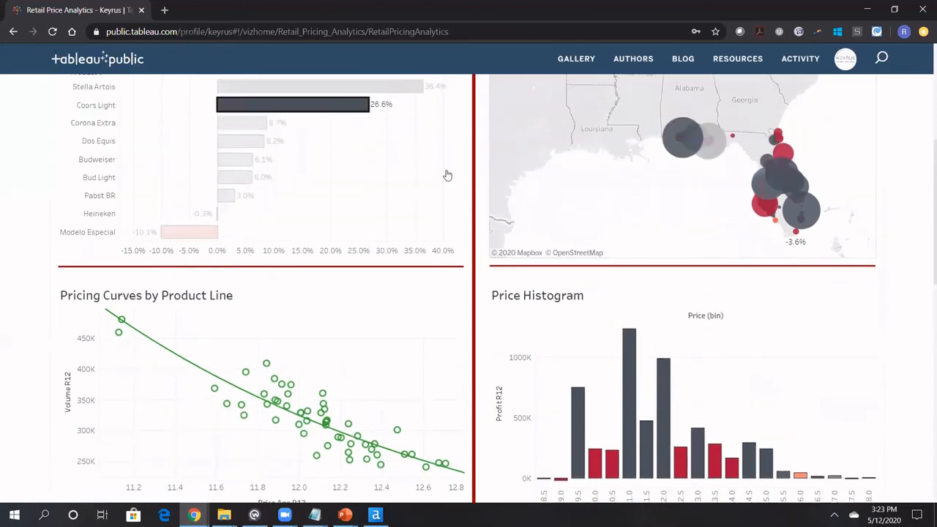
mouse_move(234, 173)
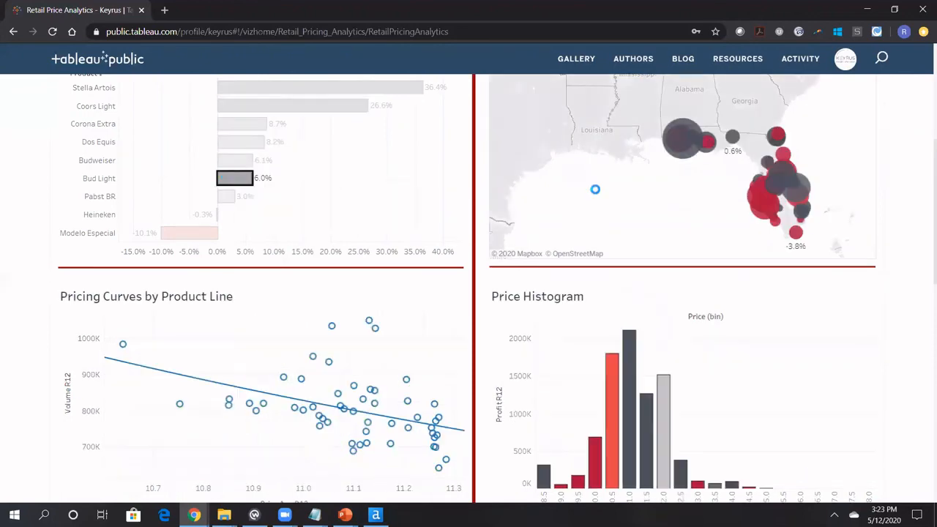
Scroll down to the Bud Light pricing curve and price histogram
scroll(down, 3)
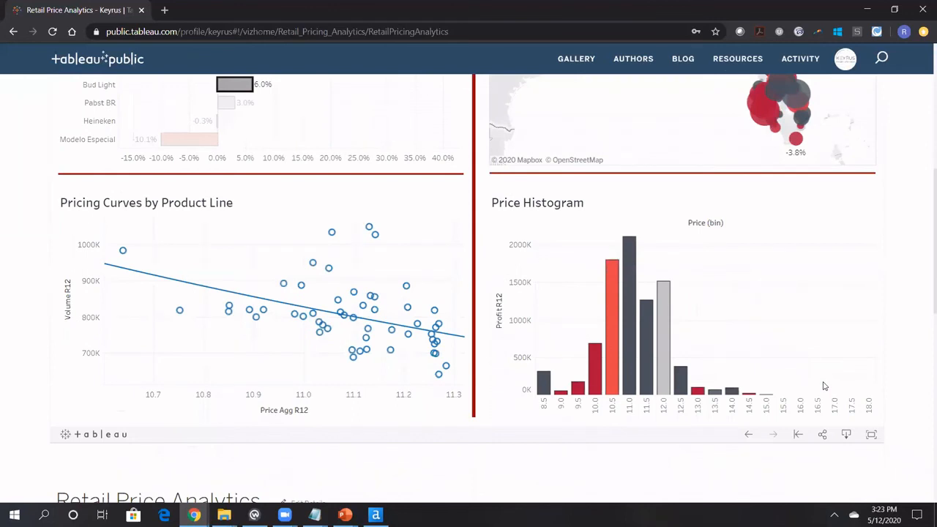
mouse_move(489, 336)
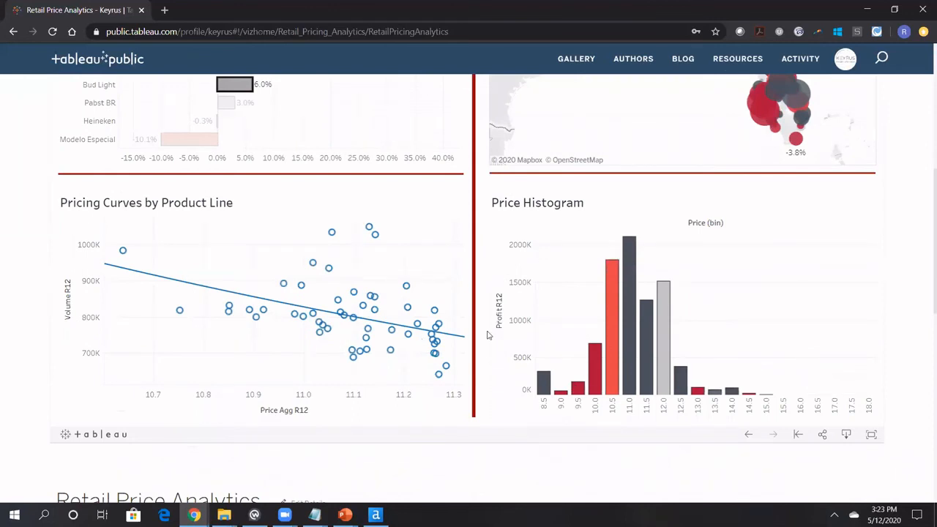
mouse_move(613, 280)
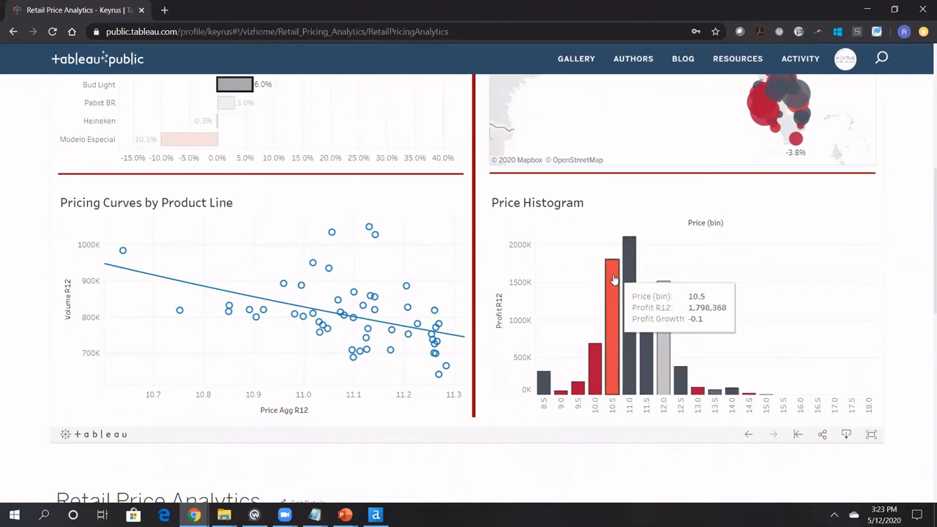
mouse_move(619, 430)
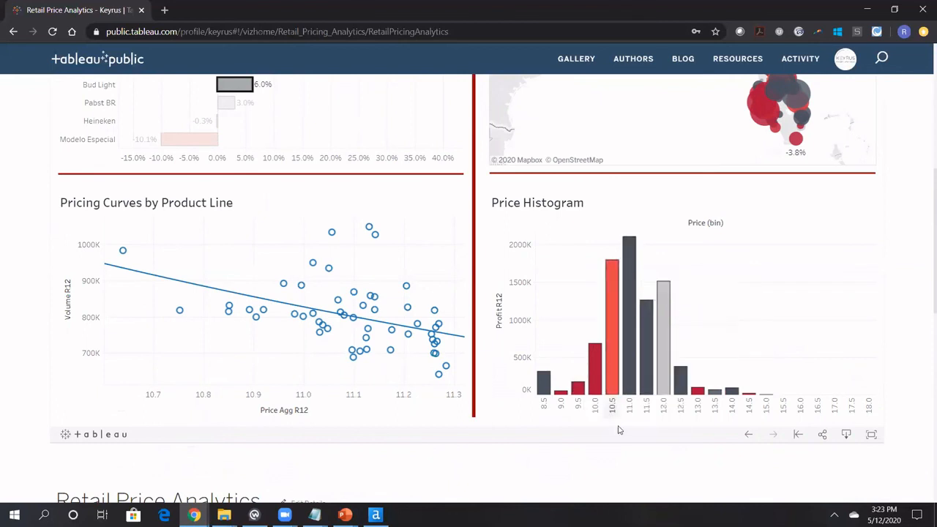
mouse_move(625, 416)
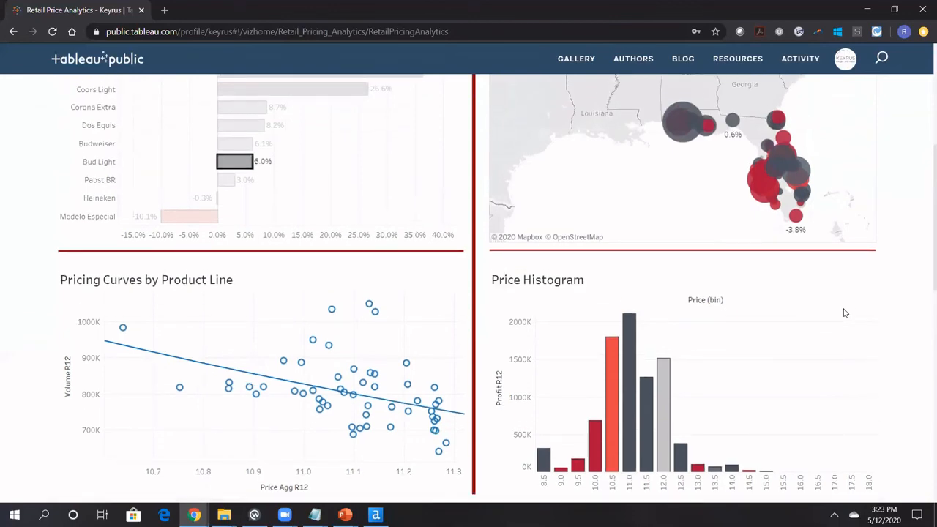
scroll(up, 3)
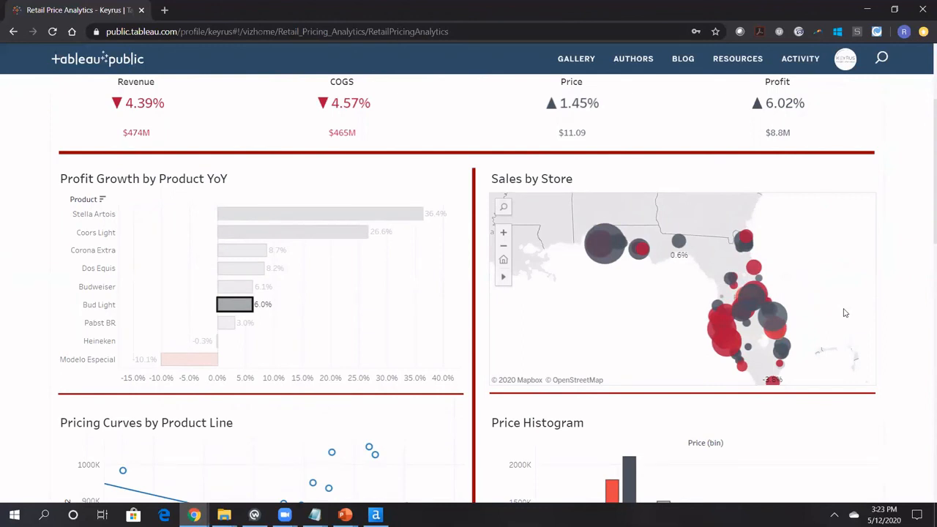
mouse_move(891, 246)
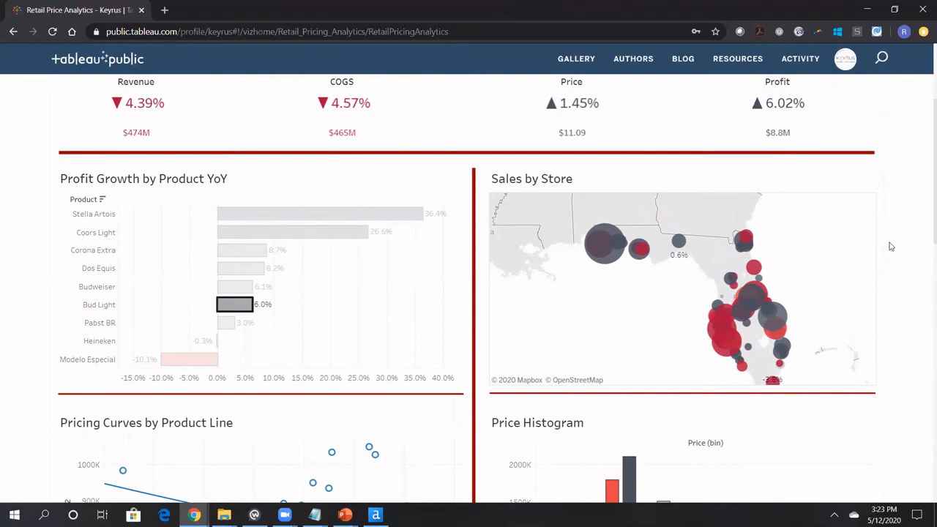
mouse_move(530, 72)
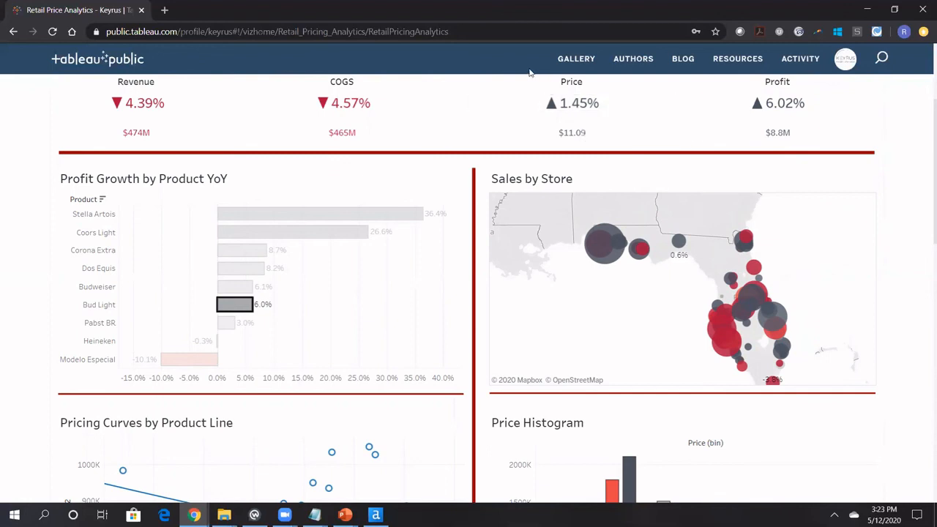